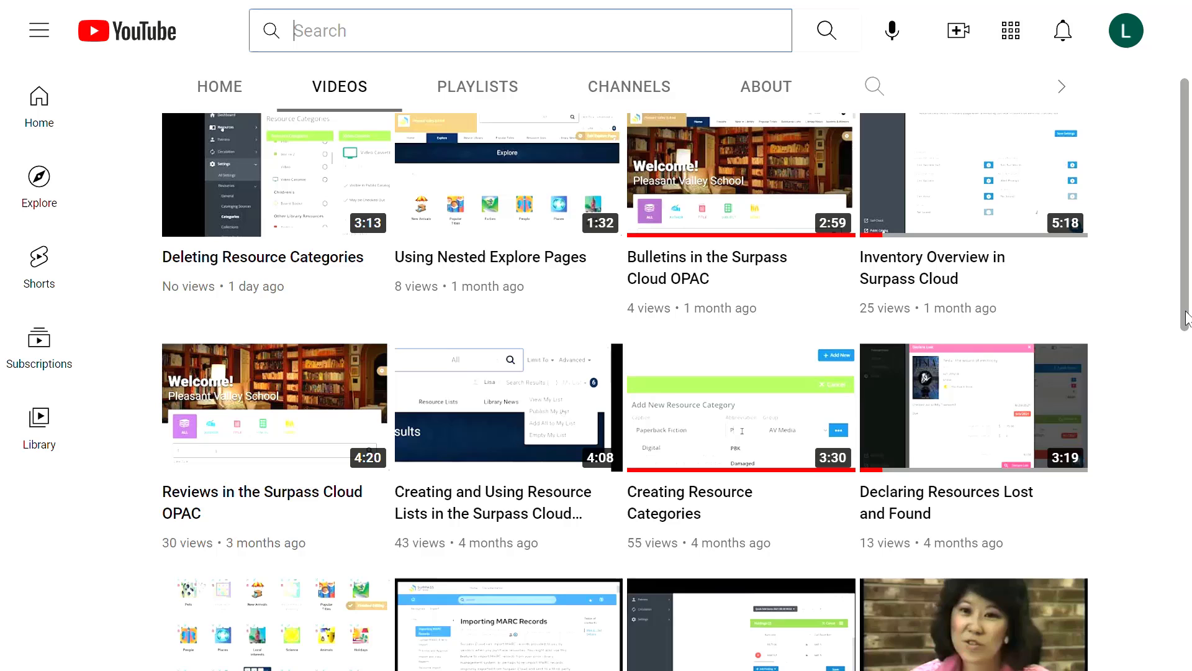
# - Advance the New Patrons Since January 1, 2020 report to record selection, showing Advanced criteria
pyautogui.scroll(-3)
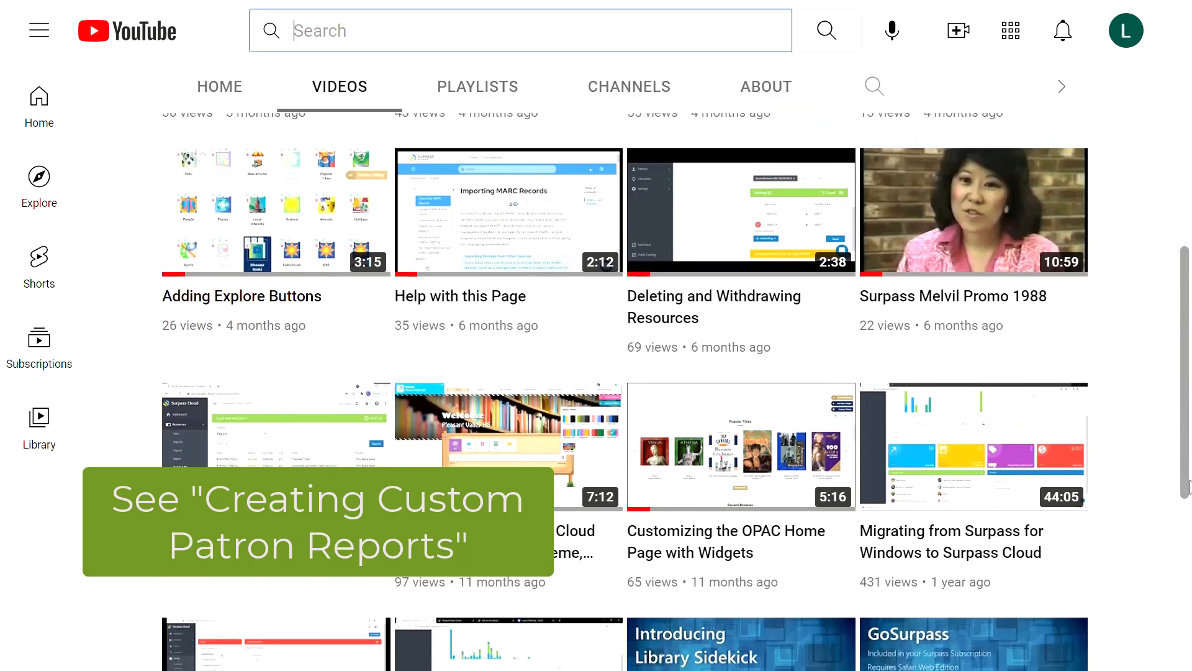
pyautogui.scroll(-3)
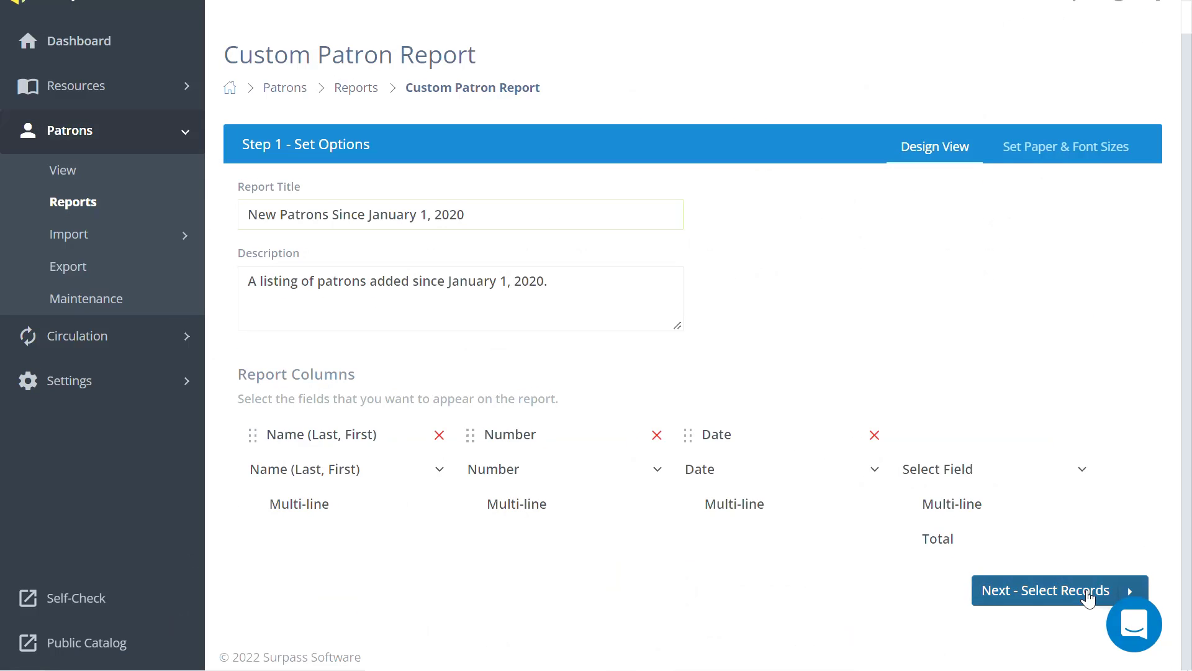
pyautogui.click(1052, 590)
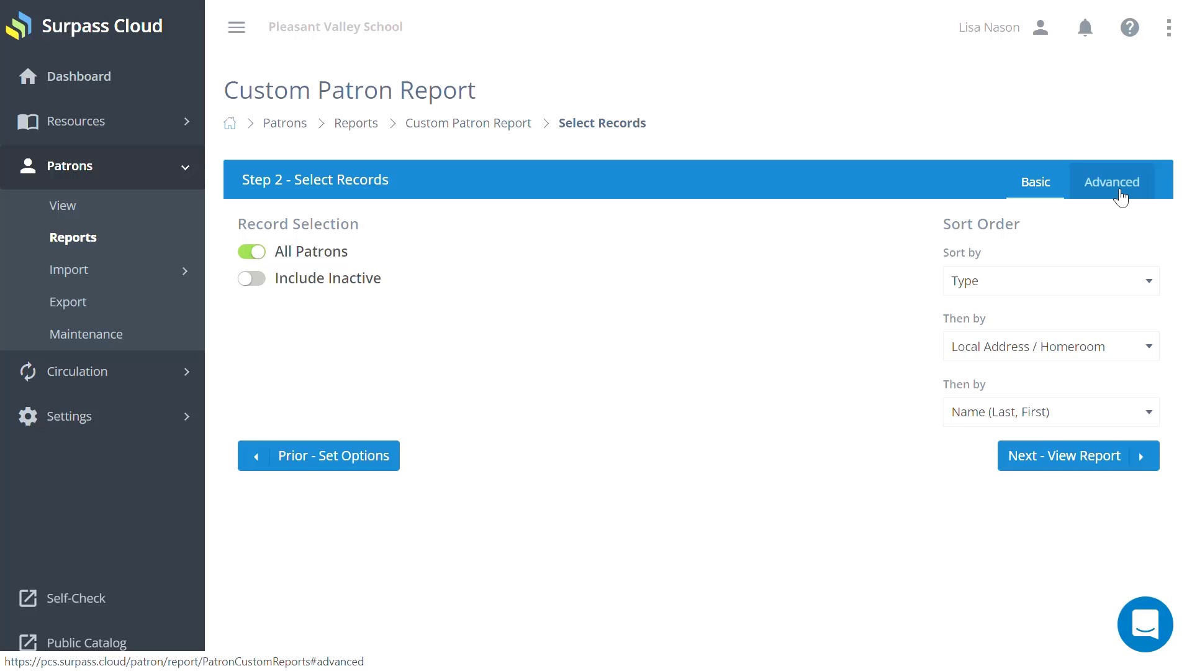
pyautogui.click(1111, 181)
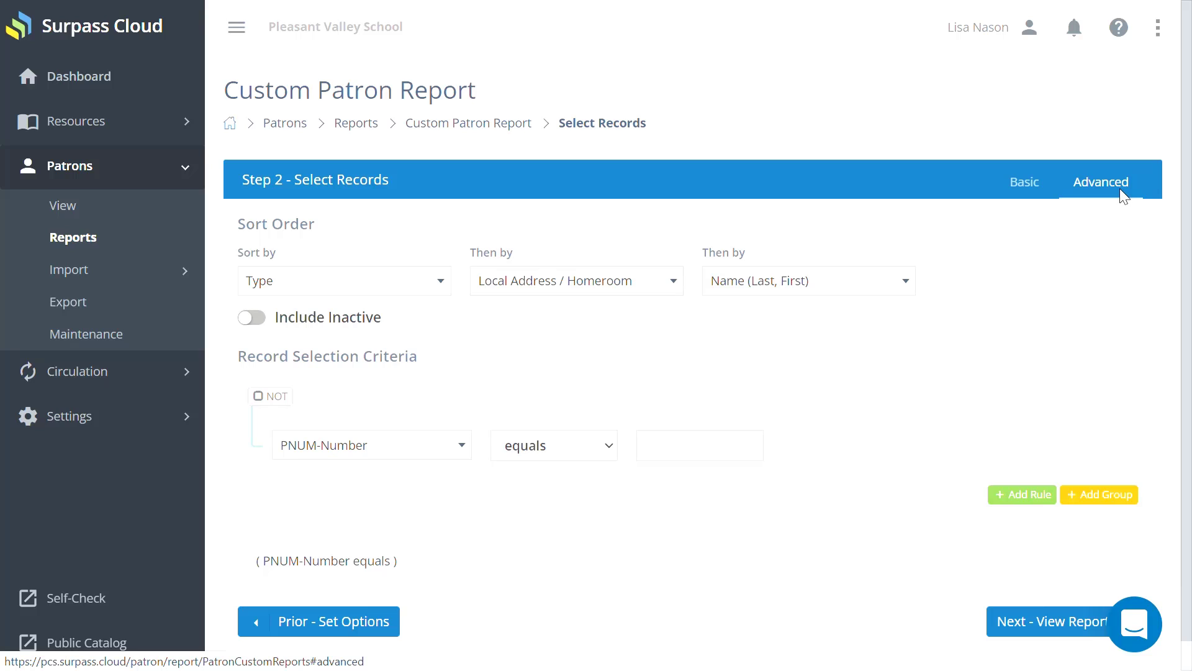
pyautogui.moveTo(437, 295)
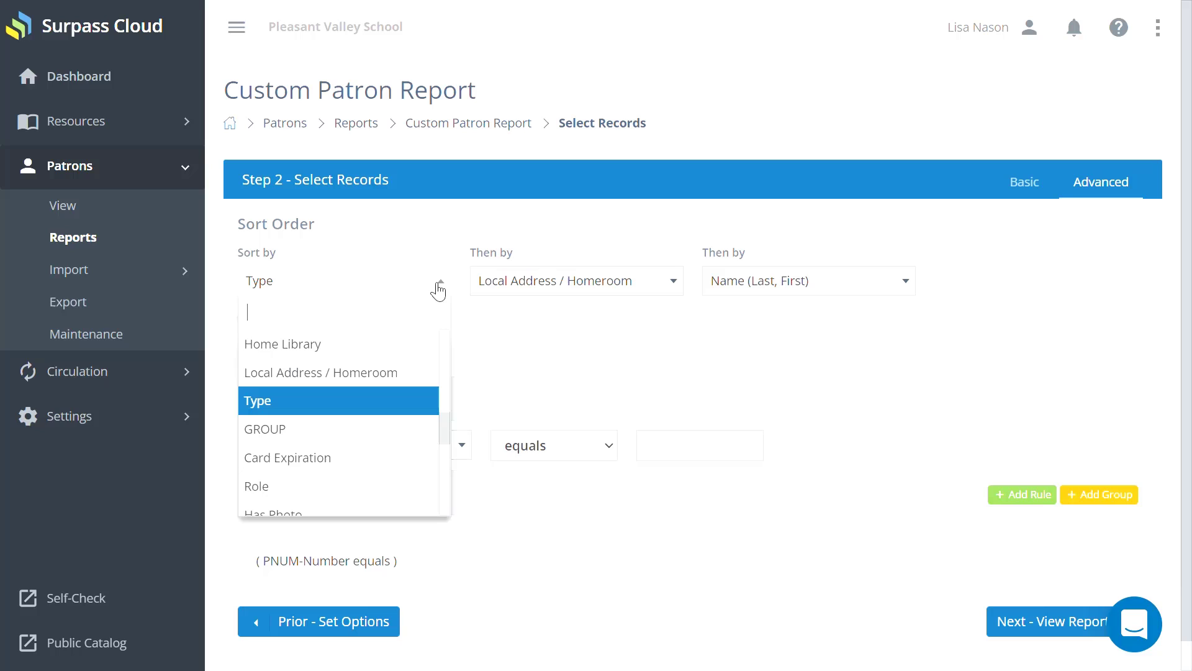
# - Sort second by Name (Last, First) and include inactive patrons in the report
pyautogui.scroll(-3)
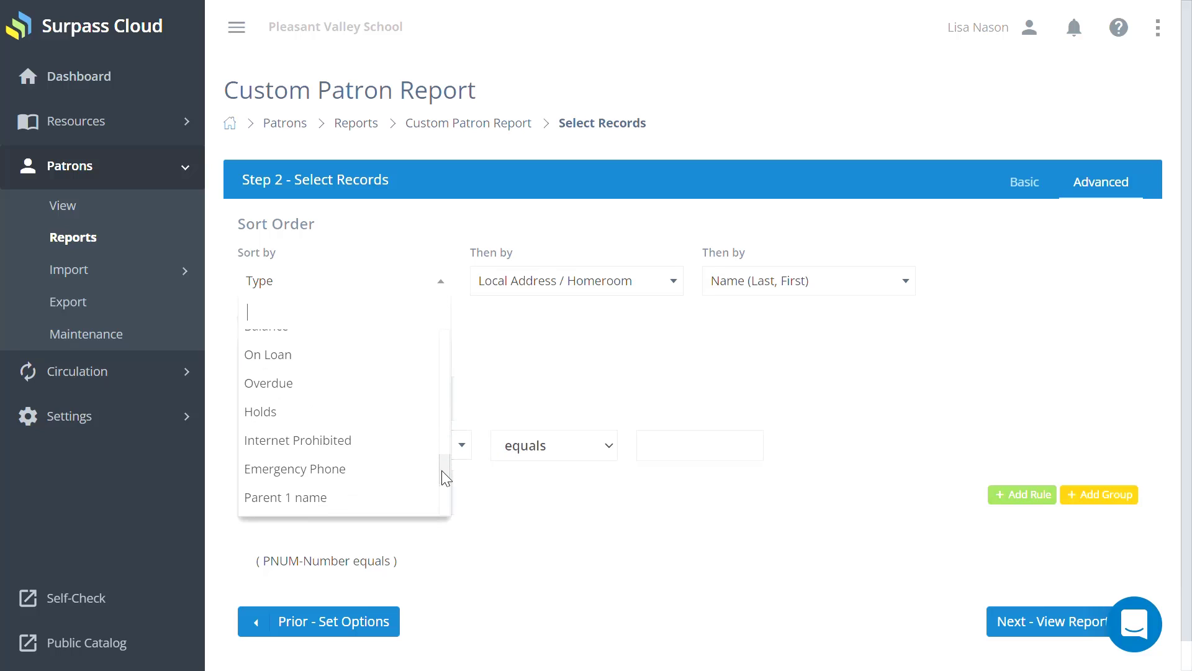
pyautogui.moveTo(373, 414)
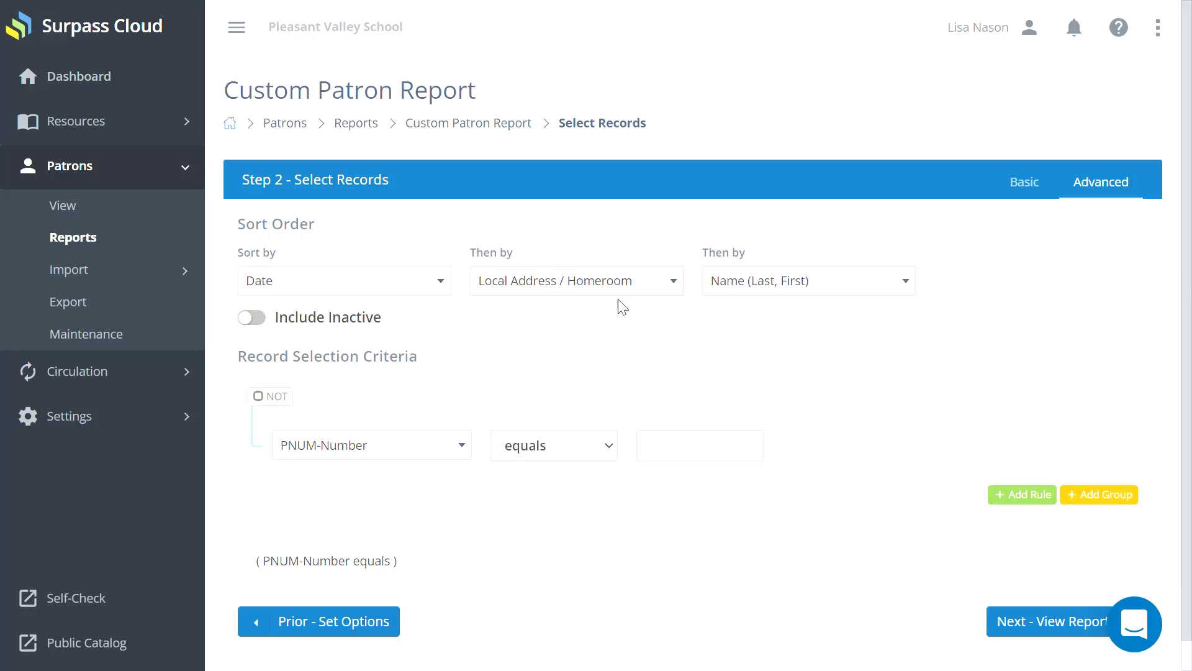
pyautogui.click(576, 280)
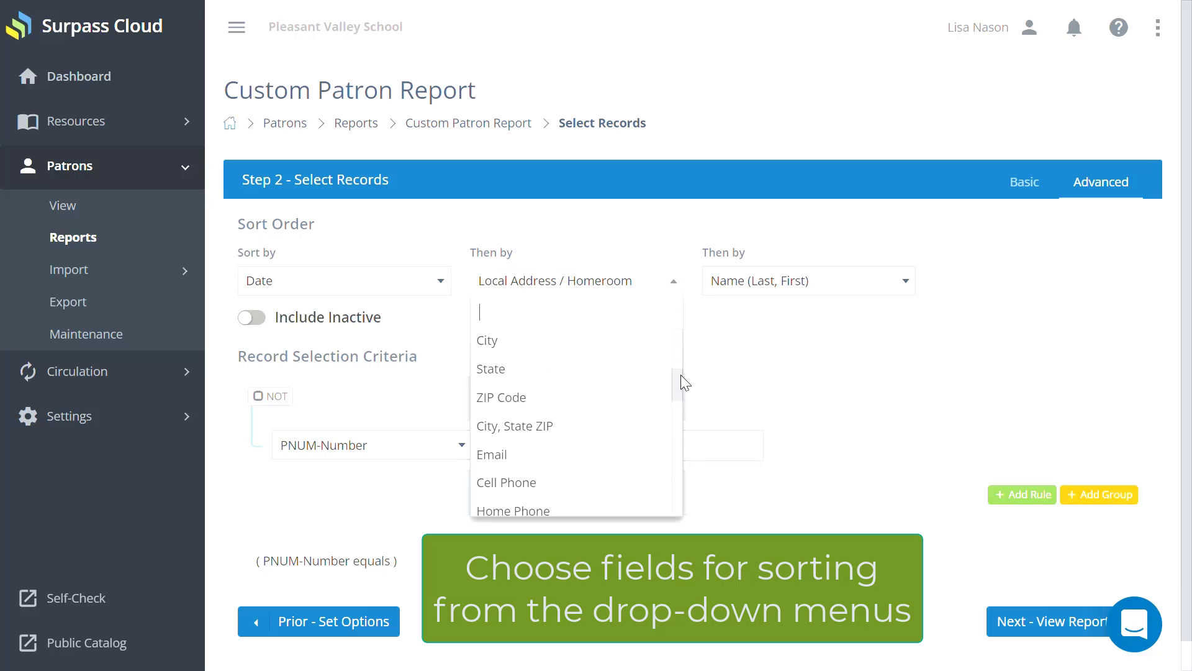
pyautogui.click(556, 280)
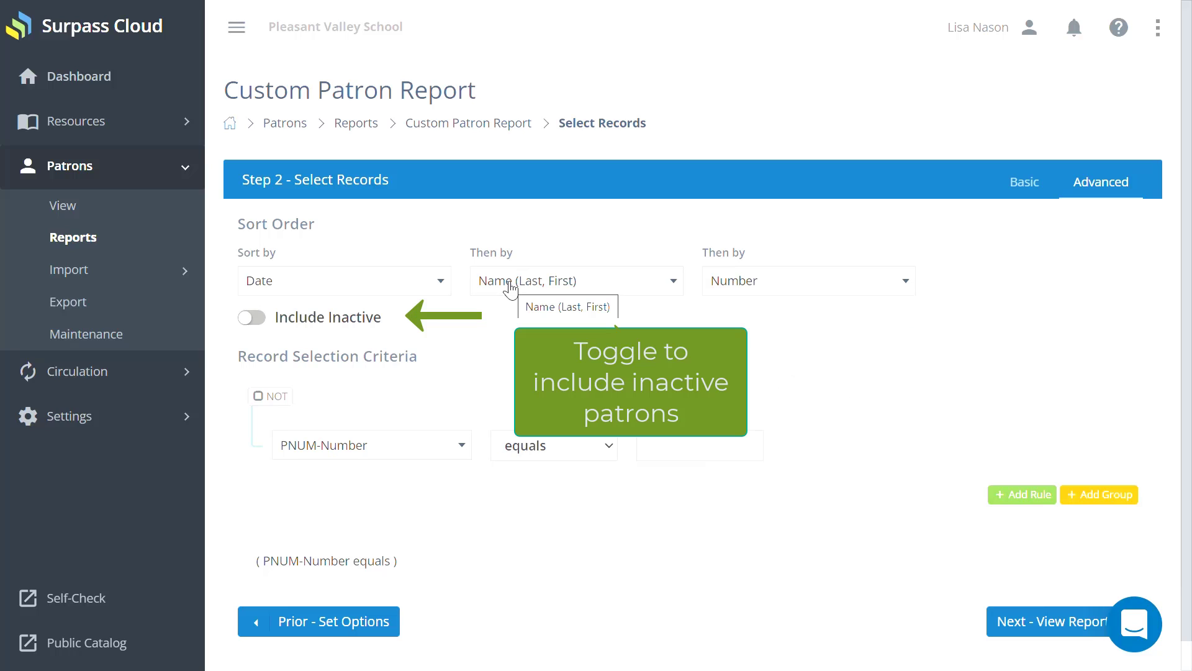
pyautogui.click(251, 317)
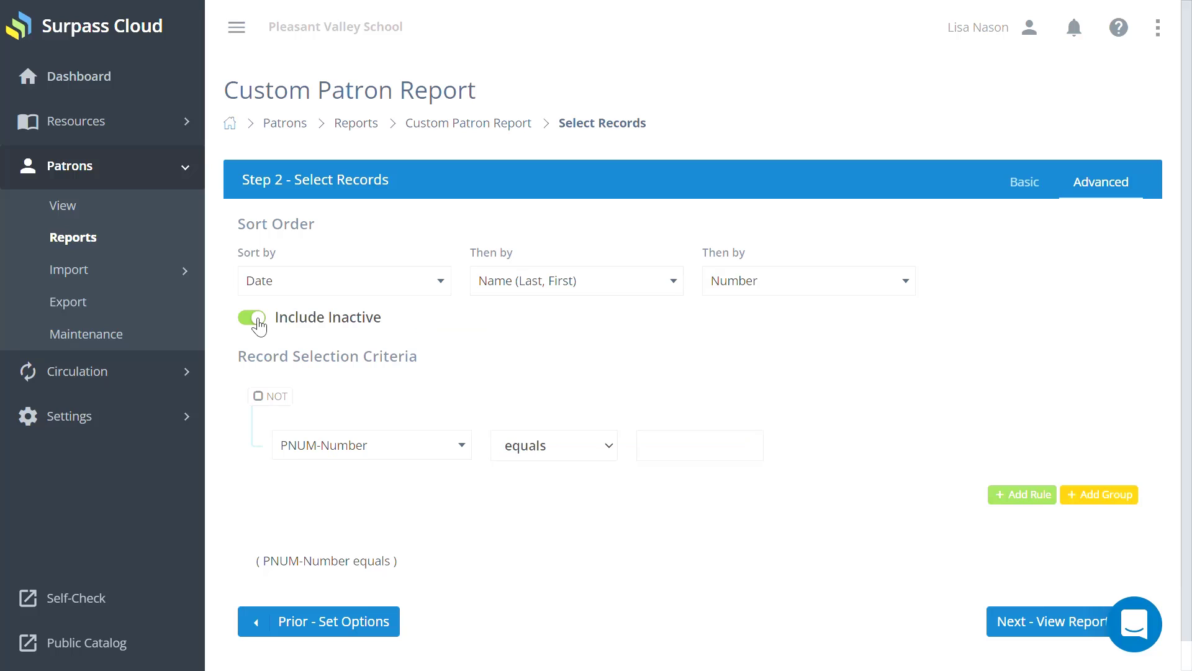
pyautogui.click(372, 444)
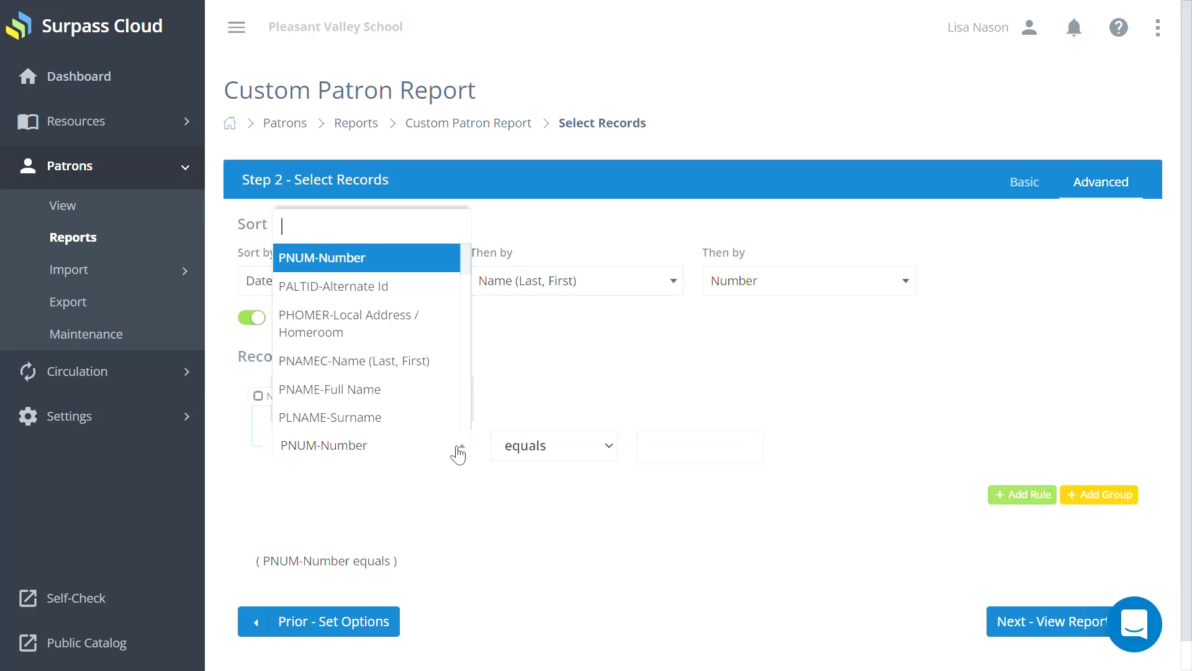
# - Build the selection rule PADDED-Date is greater than or equal to 01/01/2020
pyautogui.scroll(-3)
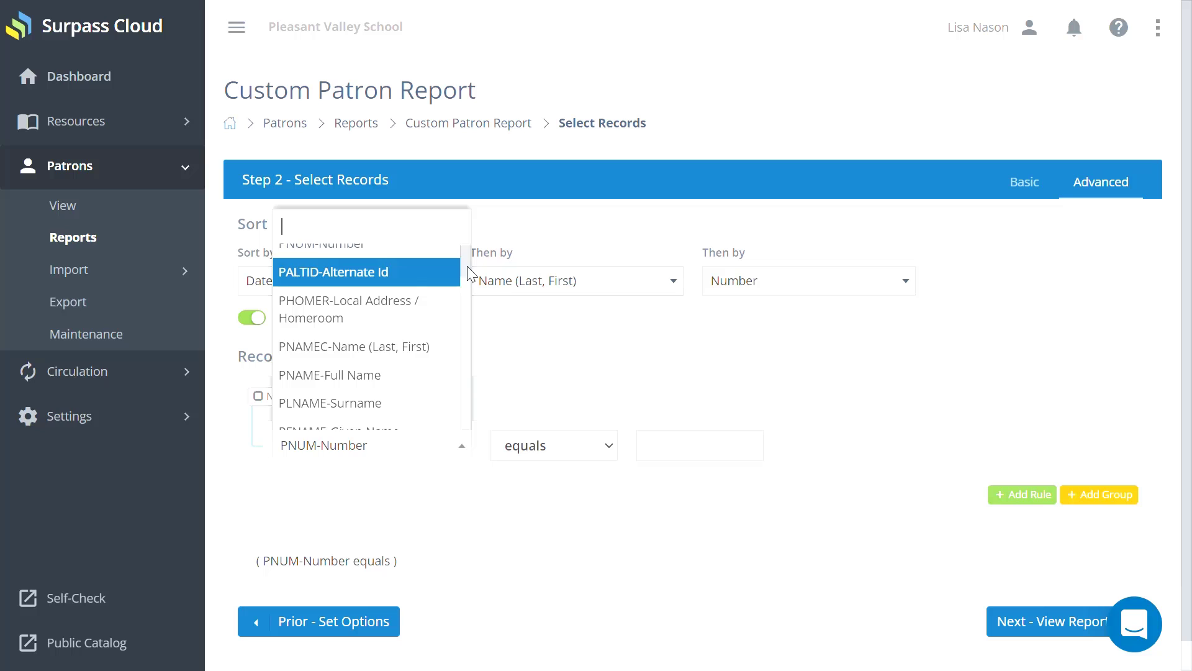
pyautogui.scroll(-3)
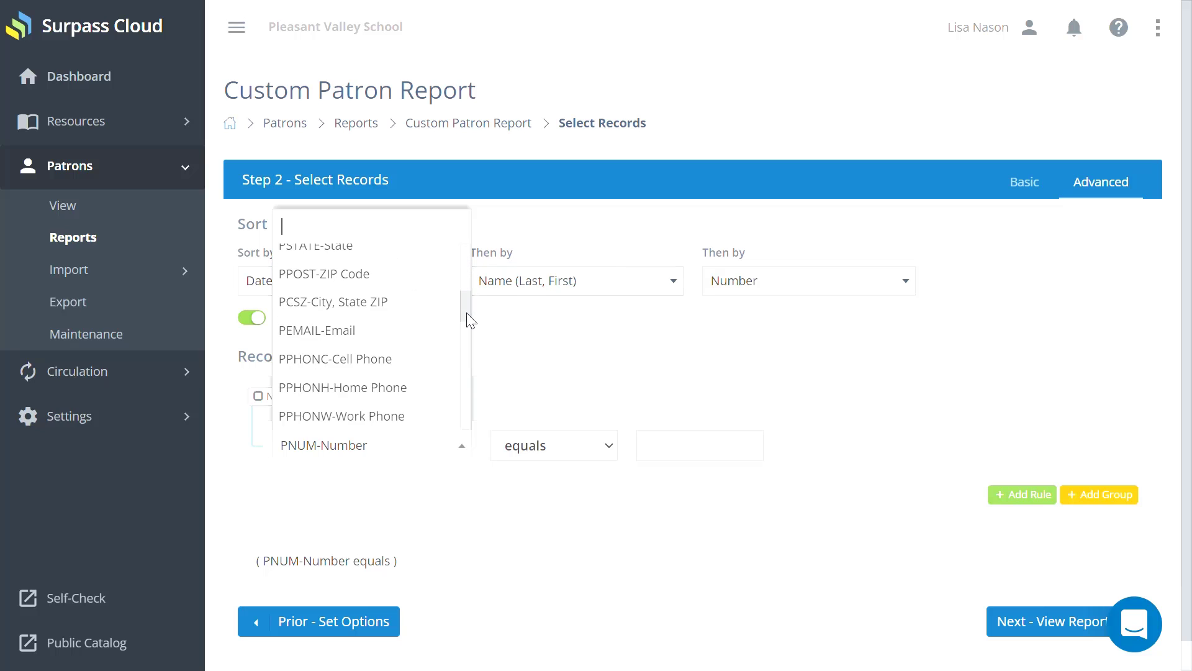
pyautogui.scroll(-3)
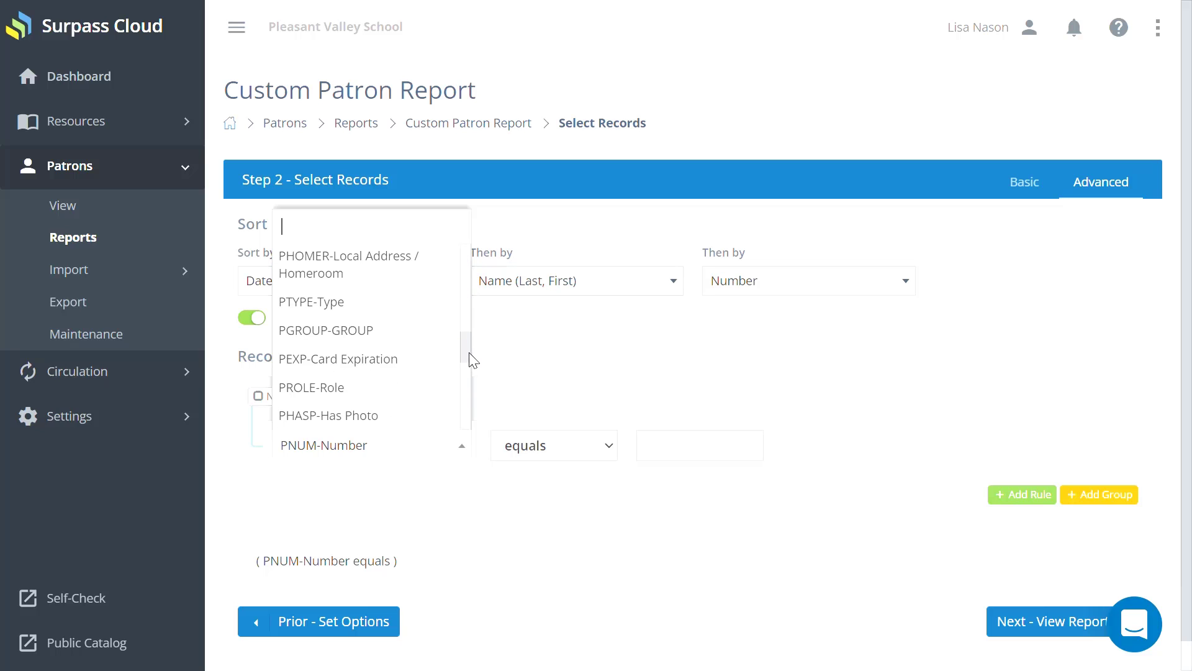
pyautogui.moveTo(369, 350)
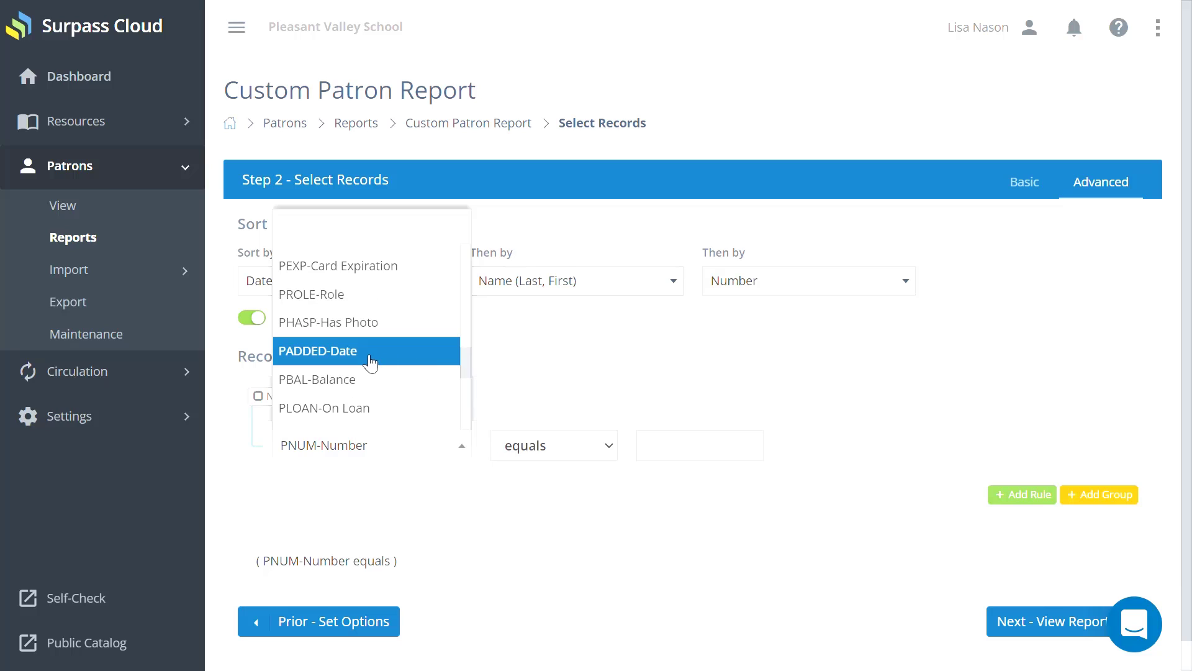
pyautogui.click(318, 350)
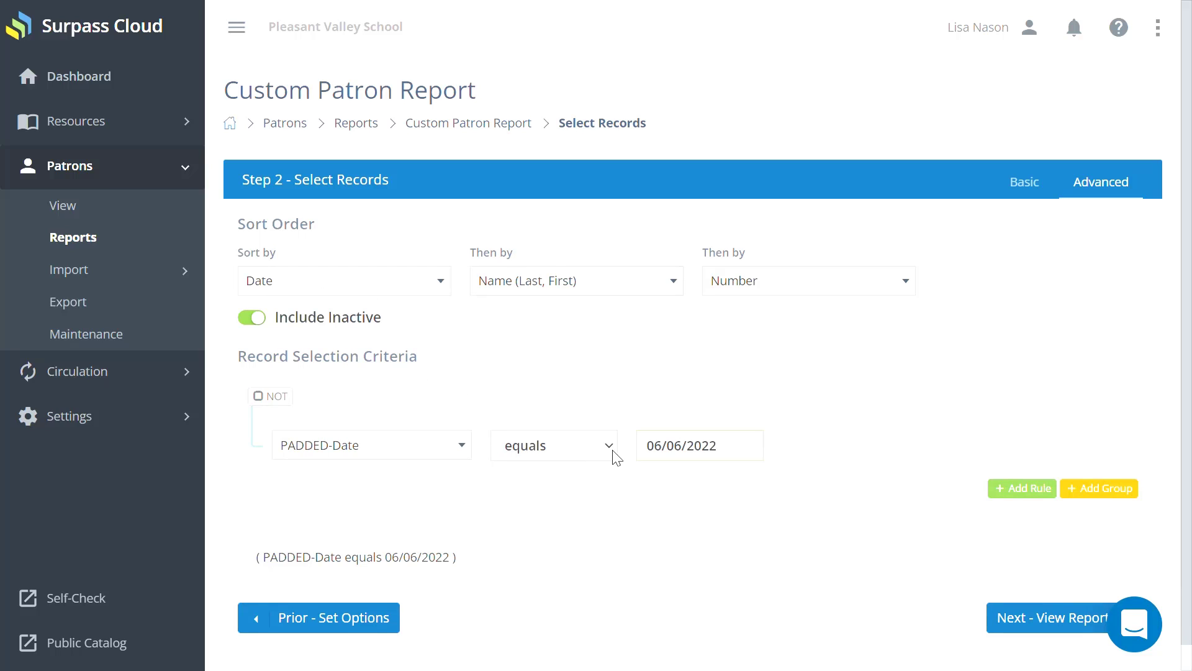
pyautogui.click(553, 444)
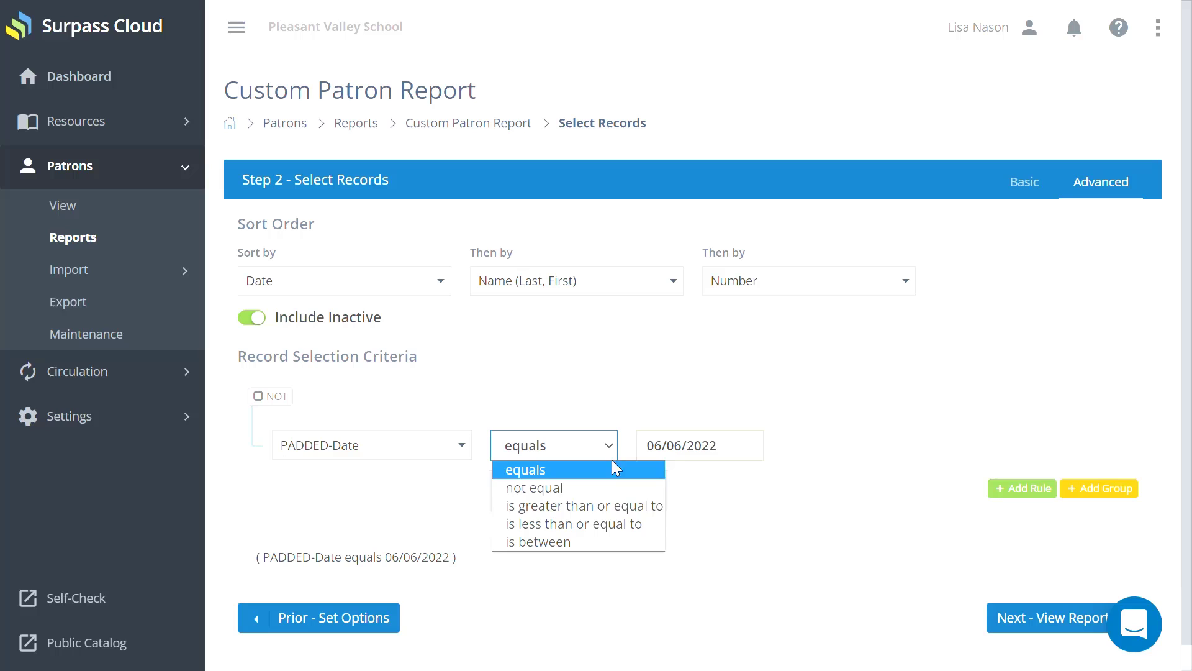
pyautogui.click(583, 505)
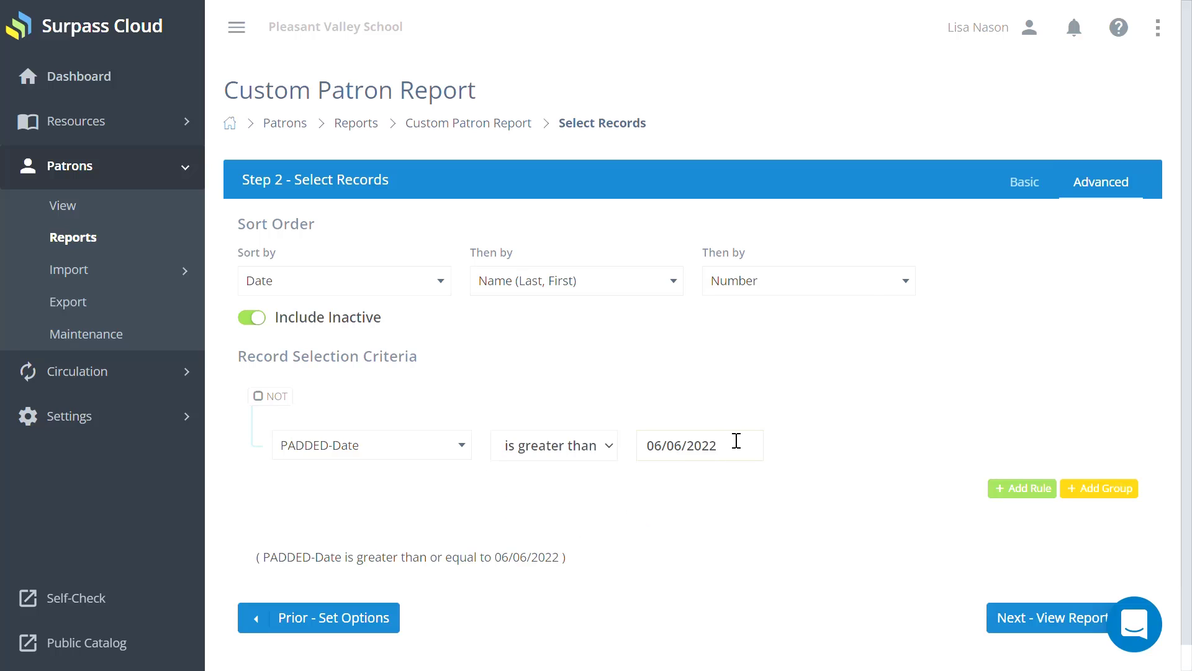
pyautogui.click(688, 444)
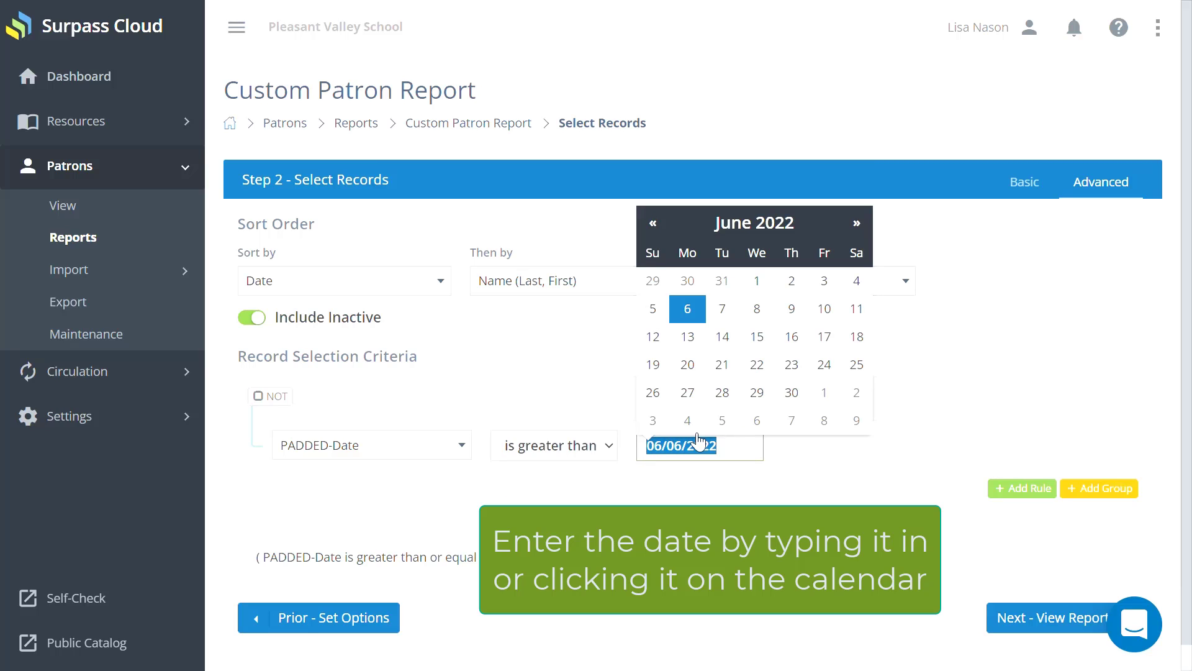
pyautogui.write('0')
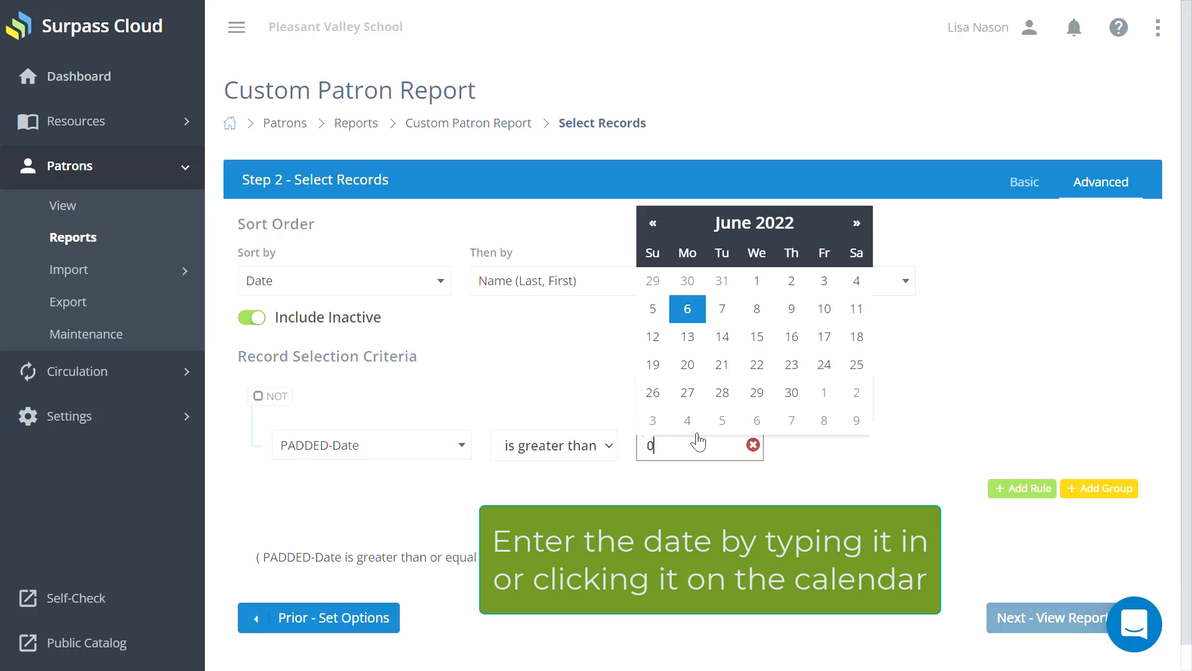
pyautogui.write('1')
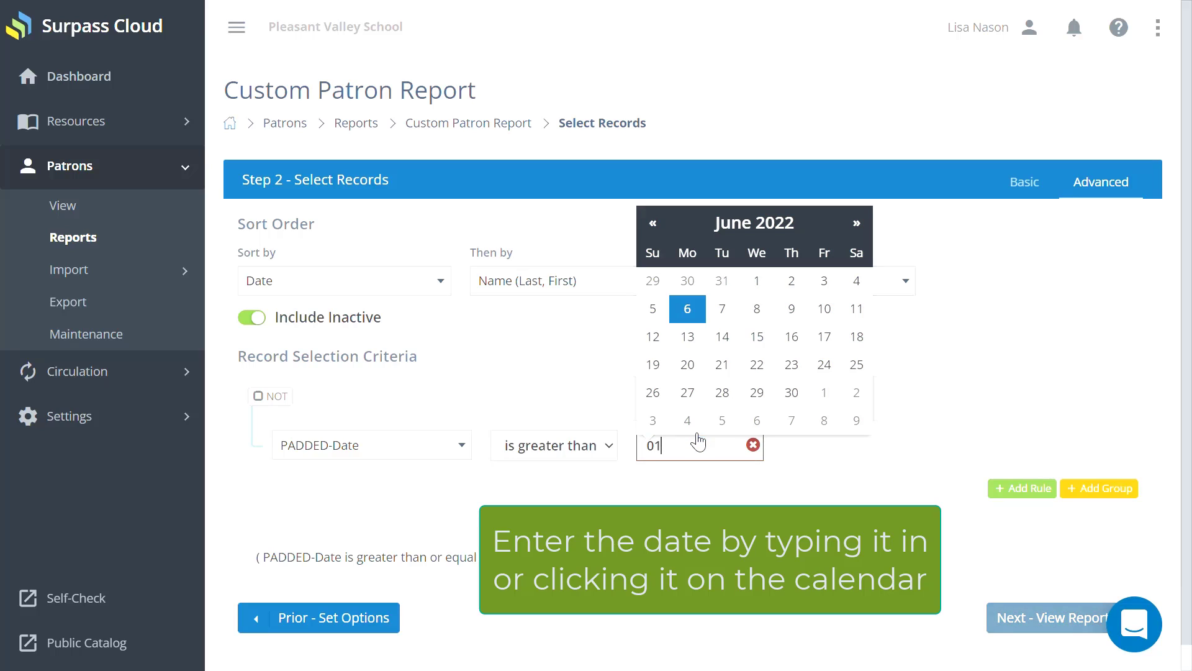
pyautogui.write('/01')
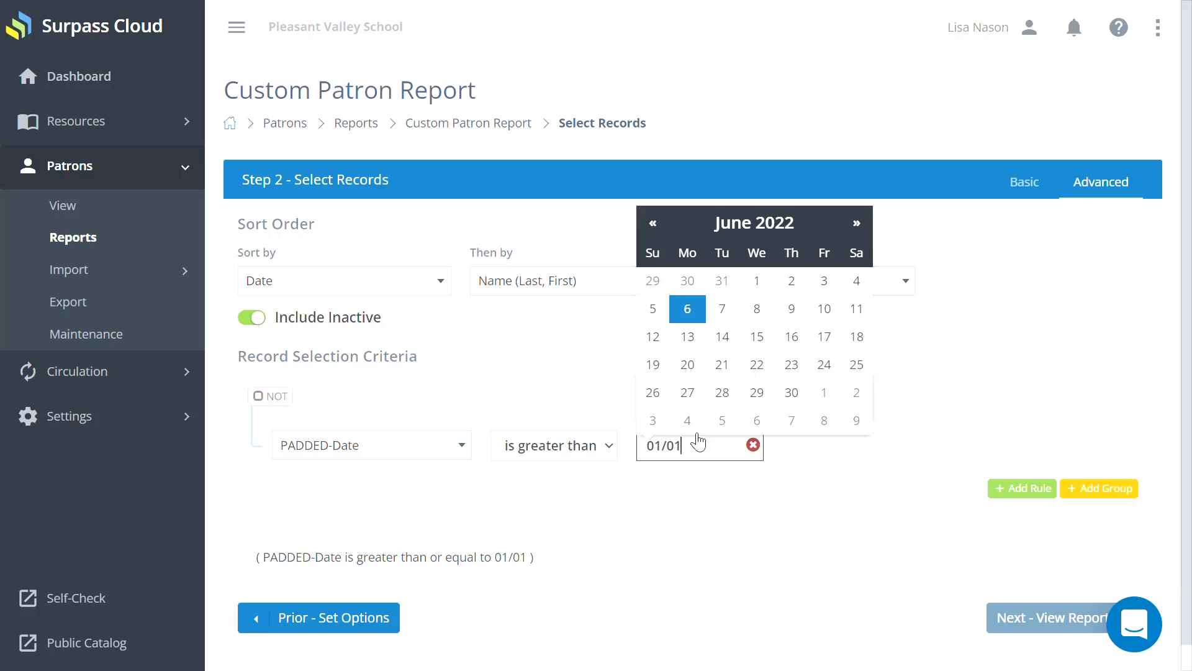
pyautogui.write('/2')
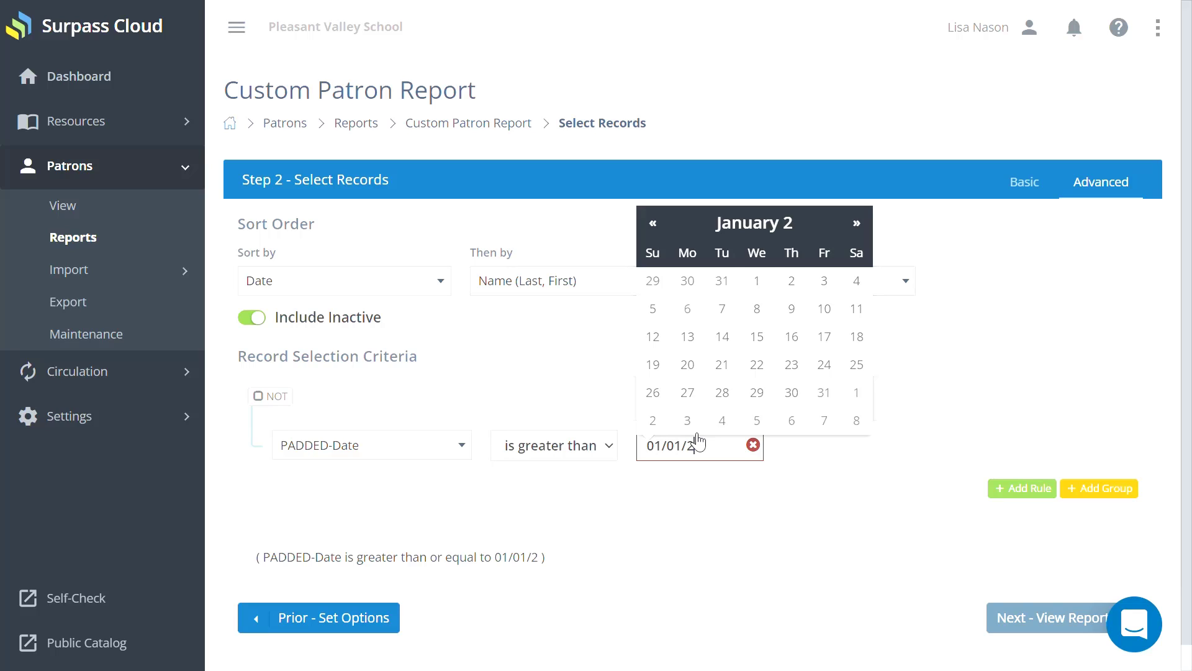
pyautogui.write('2020')
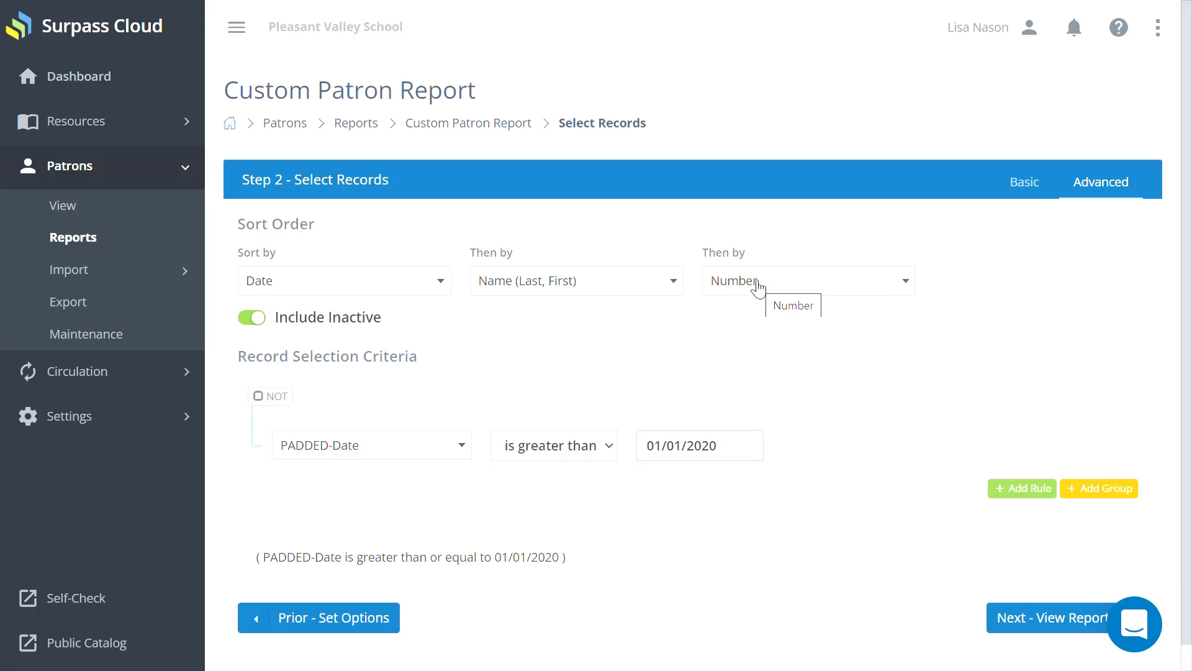
pyautogui.moveTo(1022, 487)
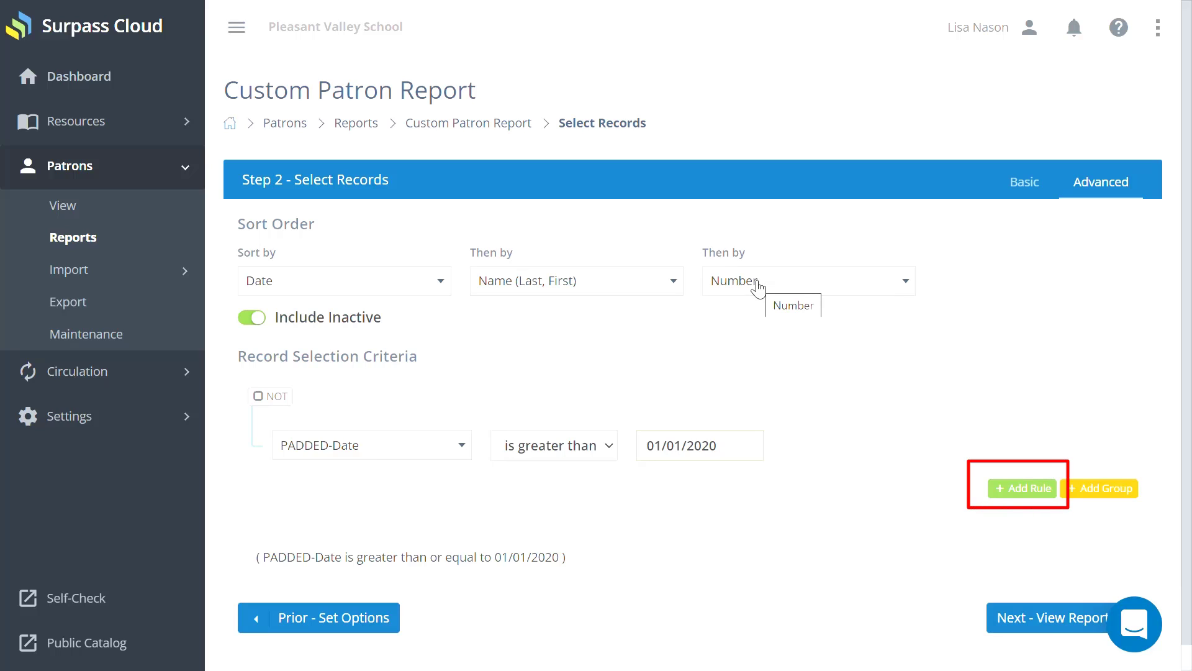
# - Add an AND-joined PNUM-Number equals rule and a nested criteria group
pyautogui.click(1022, 487)
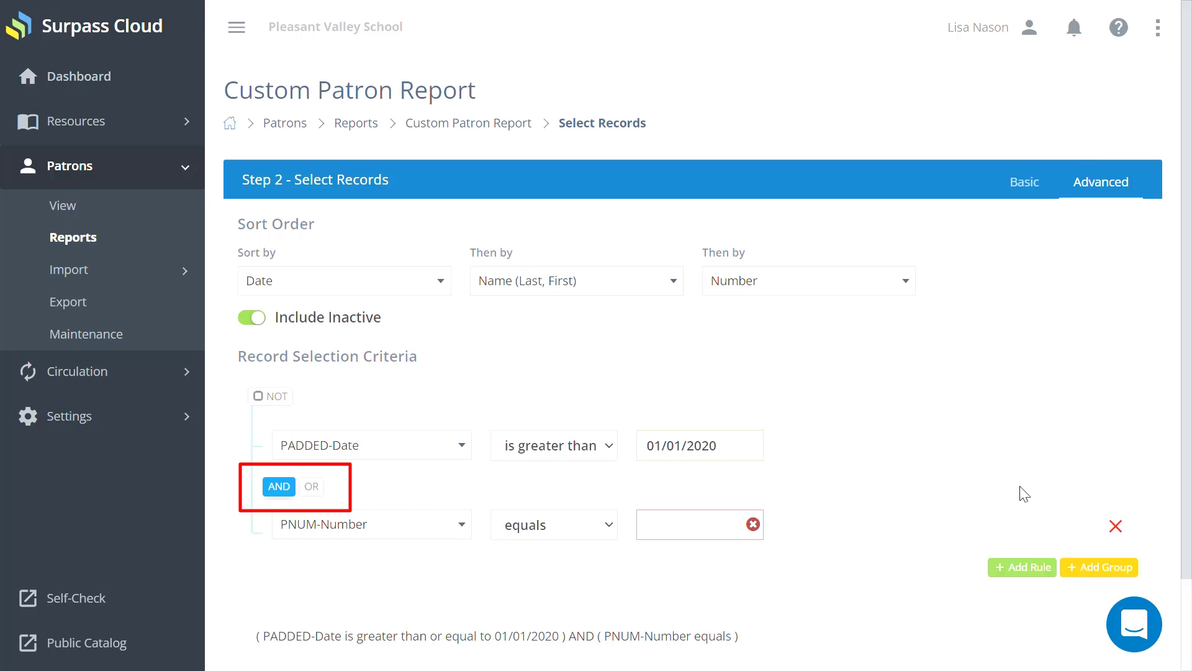
pyautogui.moveTo(1099, 566)
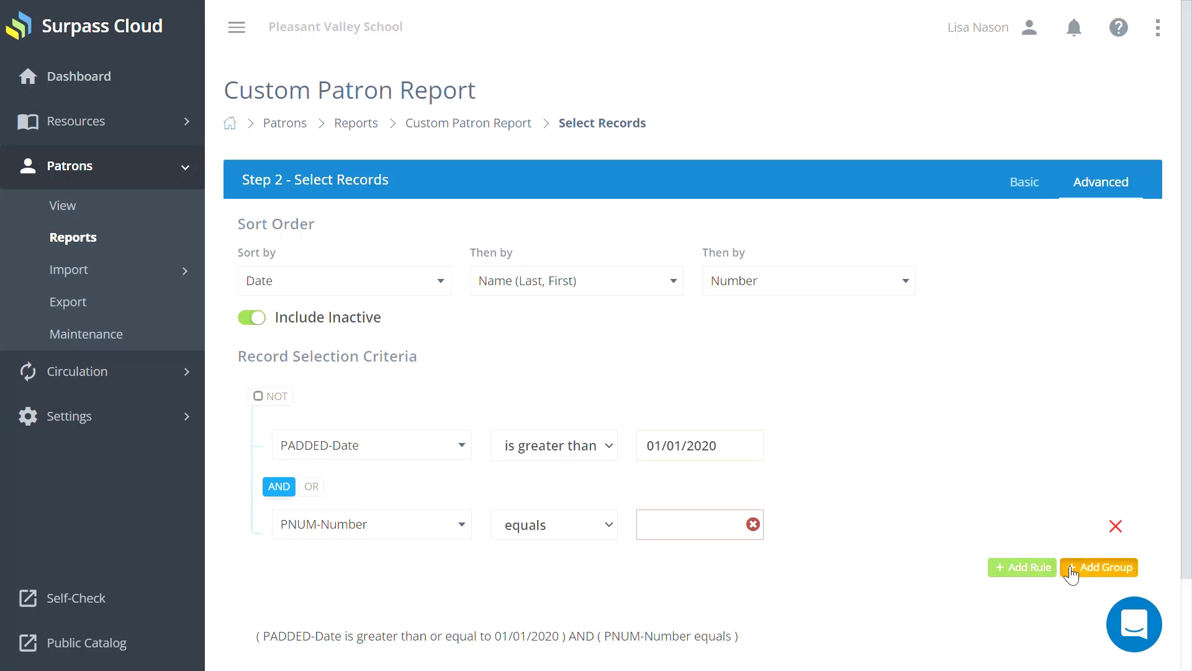
pyautogui.click(1098, 567)
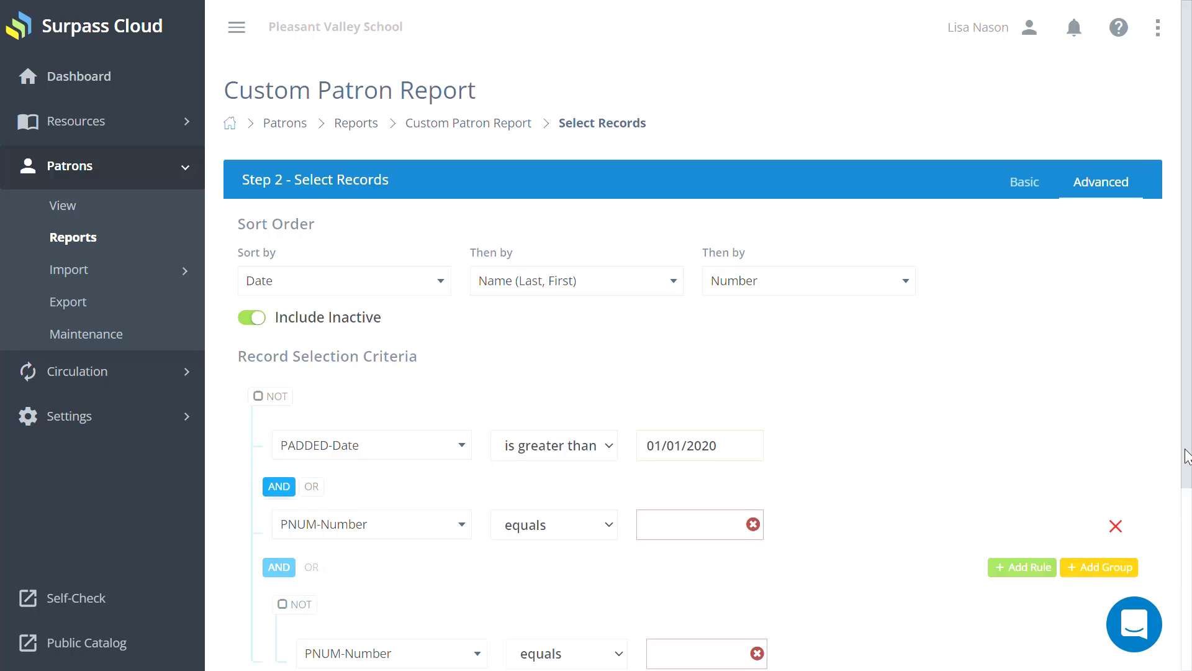
pyautogui.scroll(-3)
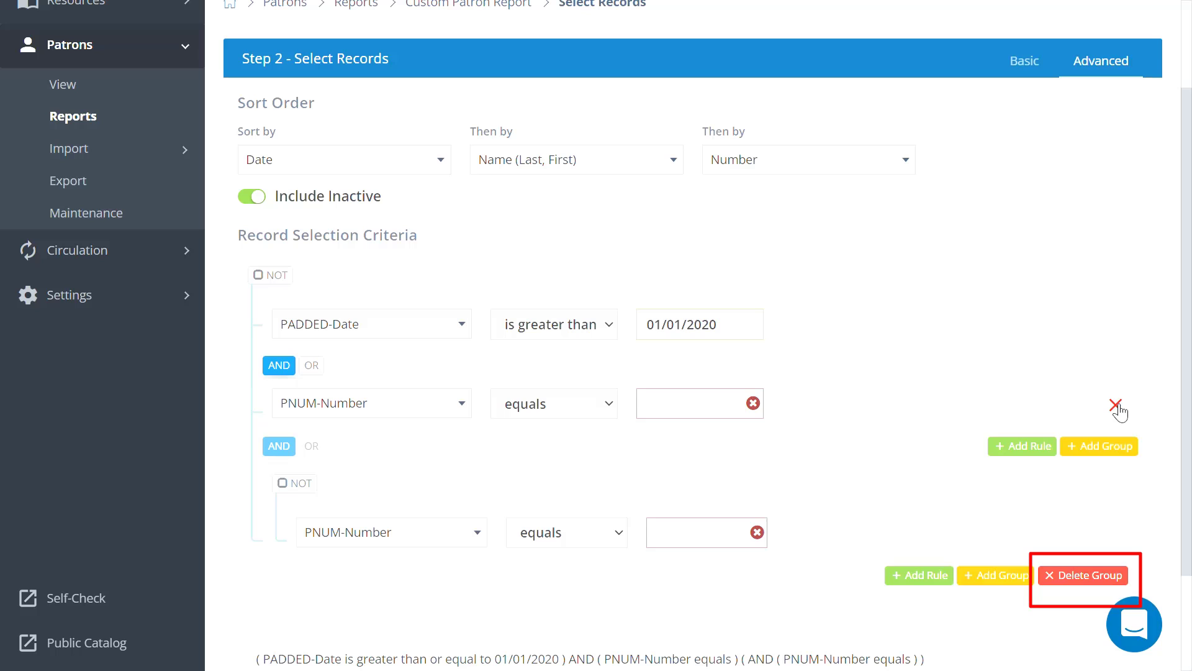
pyautogui.moveTo(1083, 576)
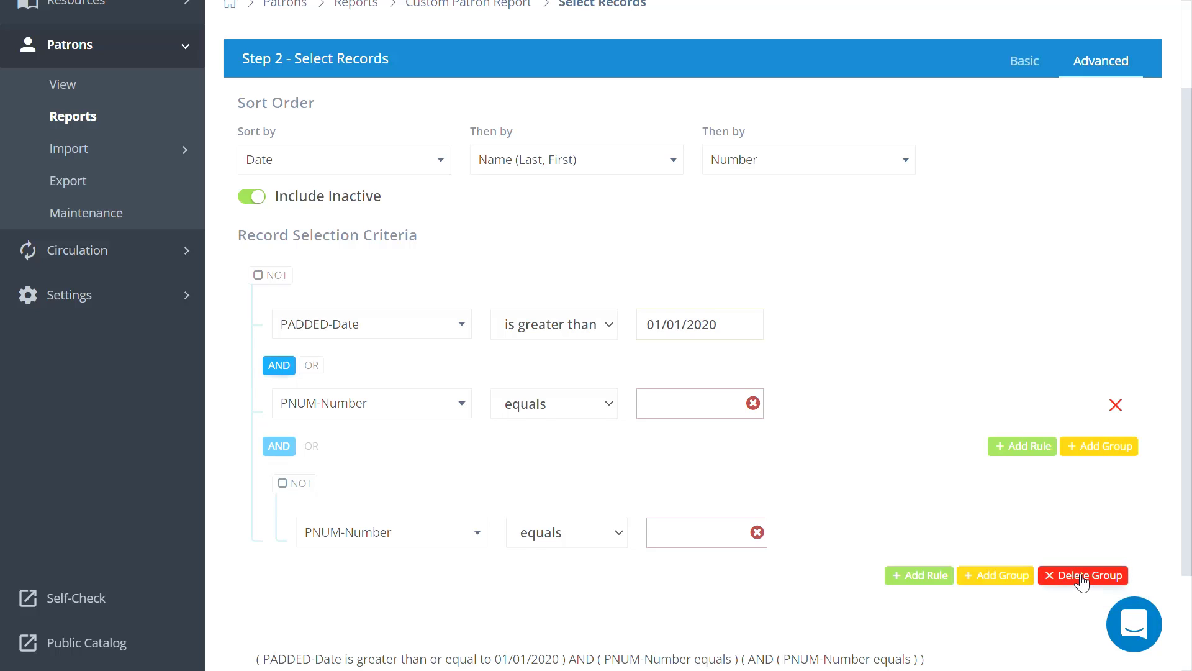
# - Delete the extra criteria group and display the 42-page PDF report
pyautogui.click(1083, 575)
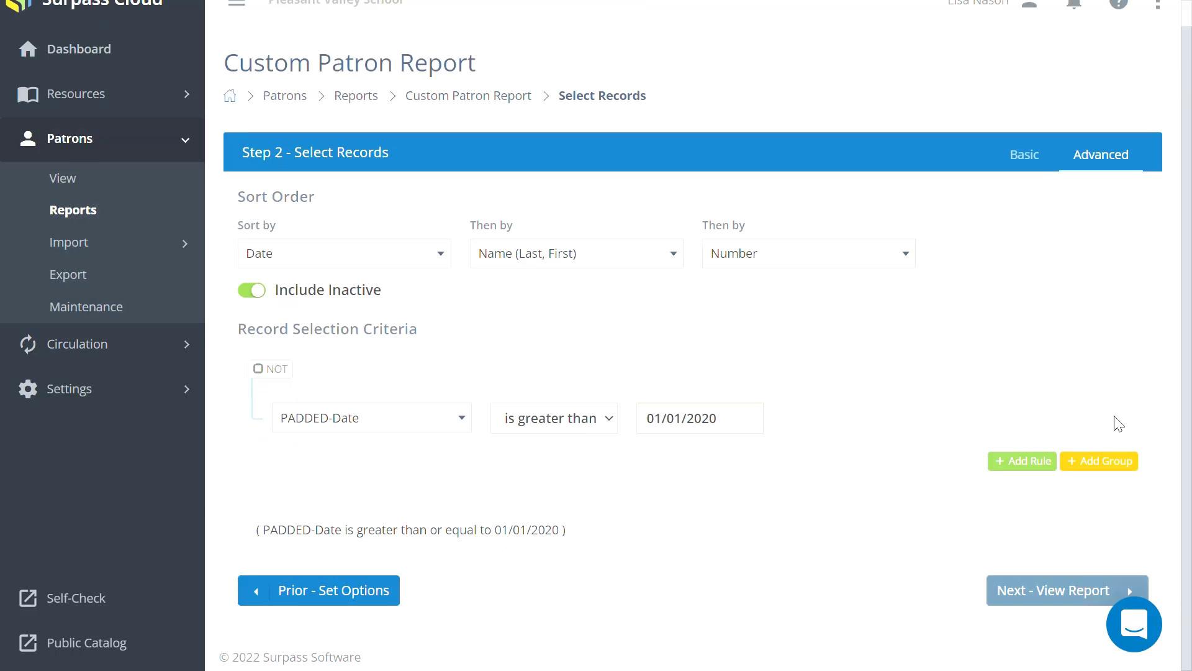
pyautogui.moveTo(1053, 361)
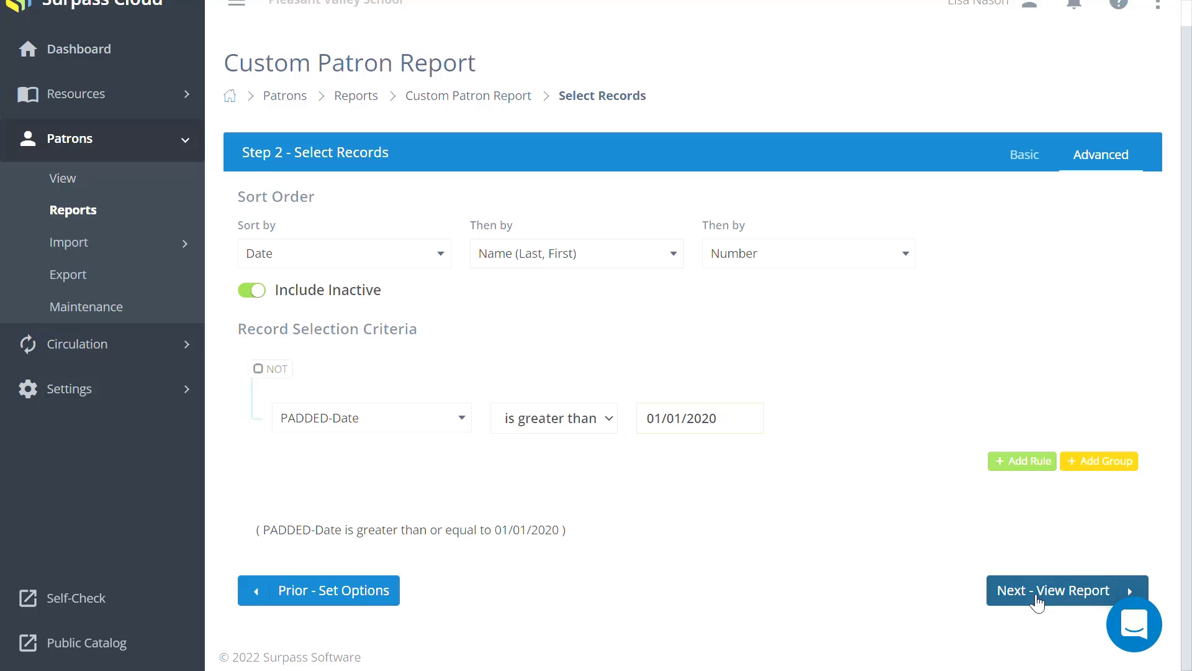
pyautogui.click(1066, 590)
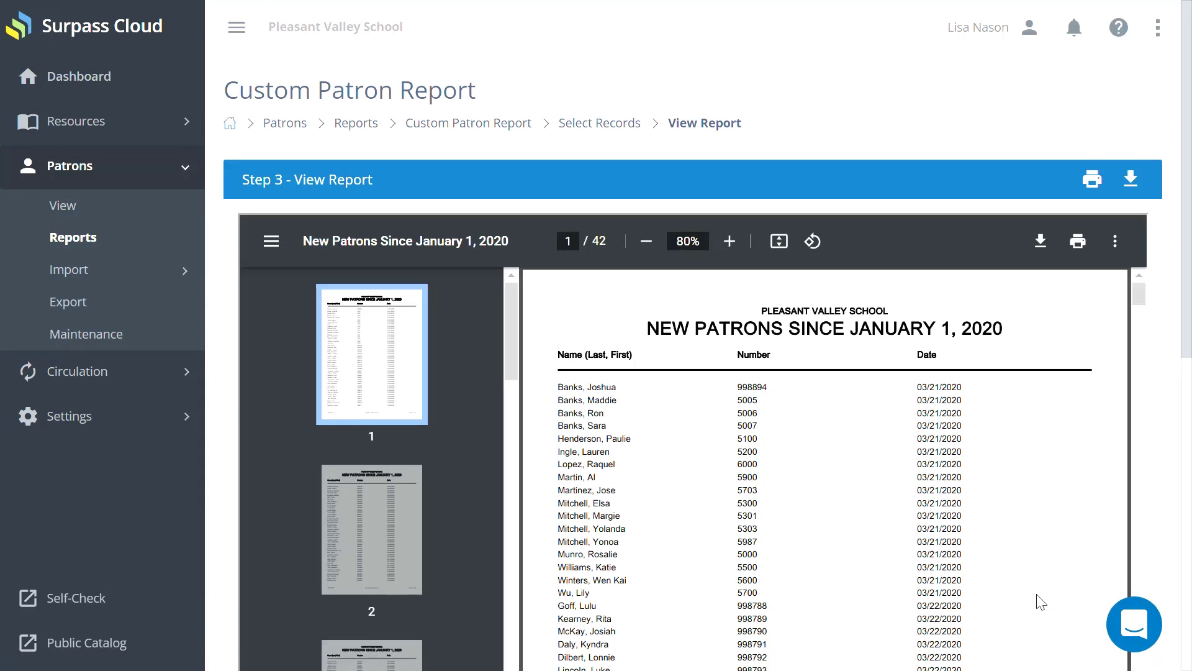